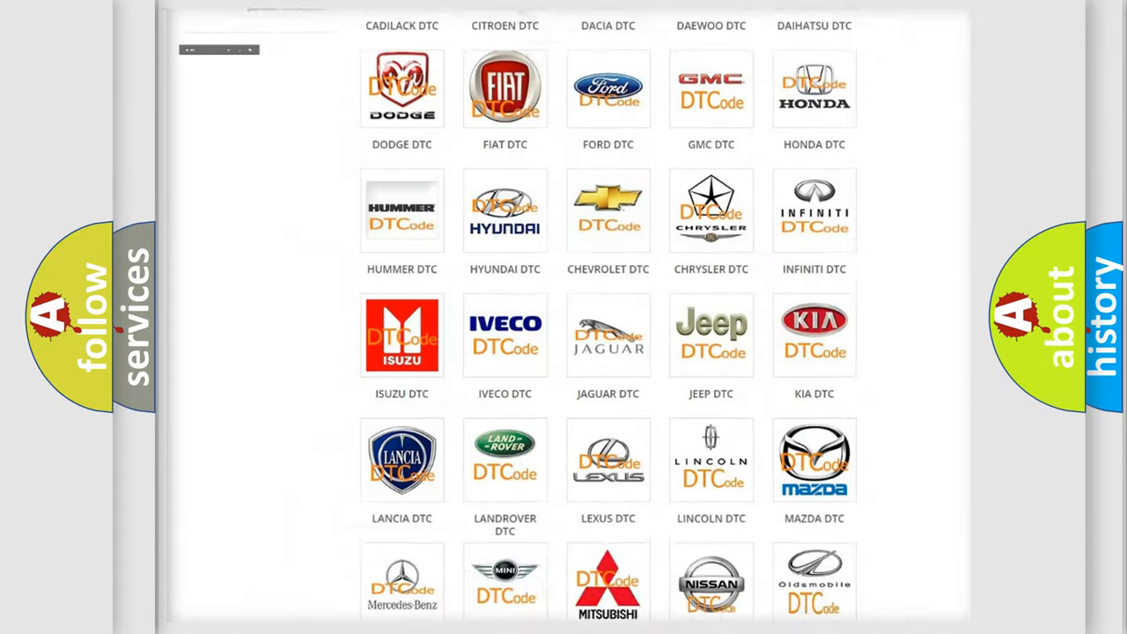
Step: Open the ALFA ROMEO DTC page and browse its B-, C- and P-code subcategories
{"action": "scroll", "scroll_direction": "up", "scroll_amount": 3}
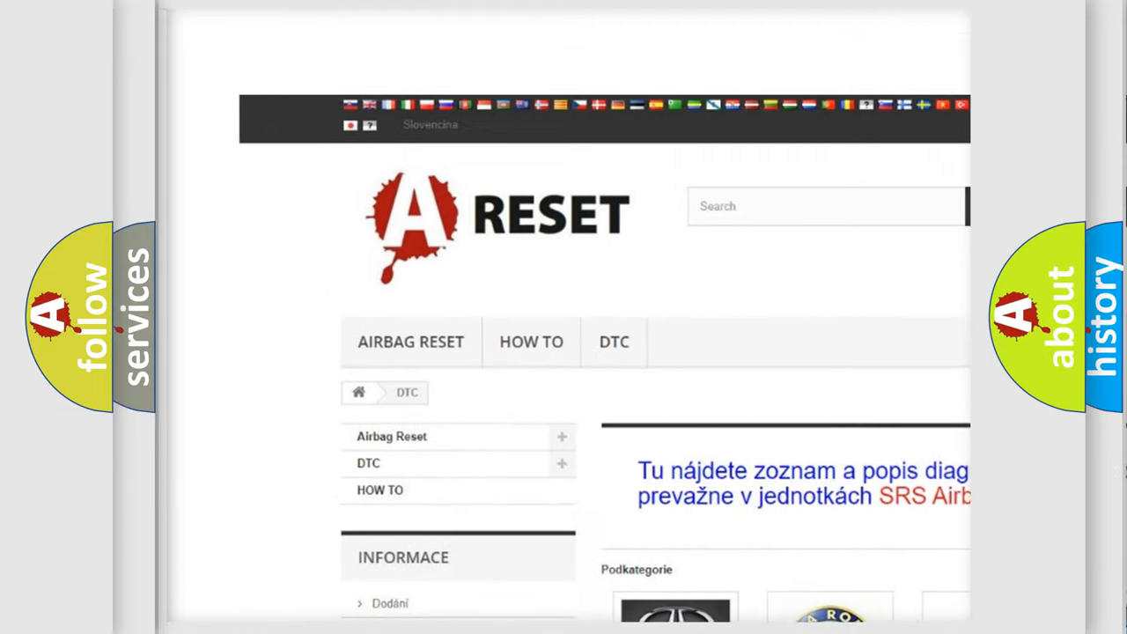
{"action": "scroll", "scroll_direction": "up", "scroll_amount": 3}
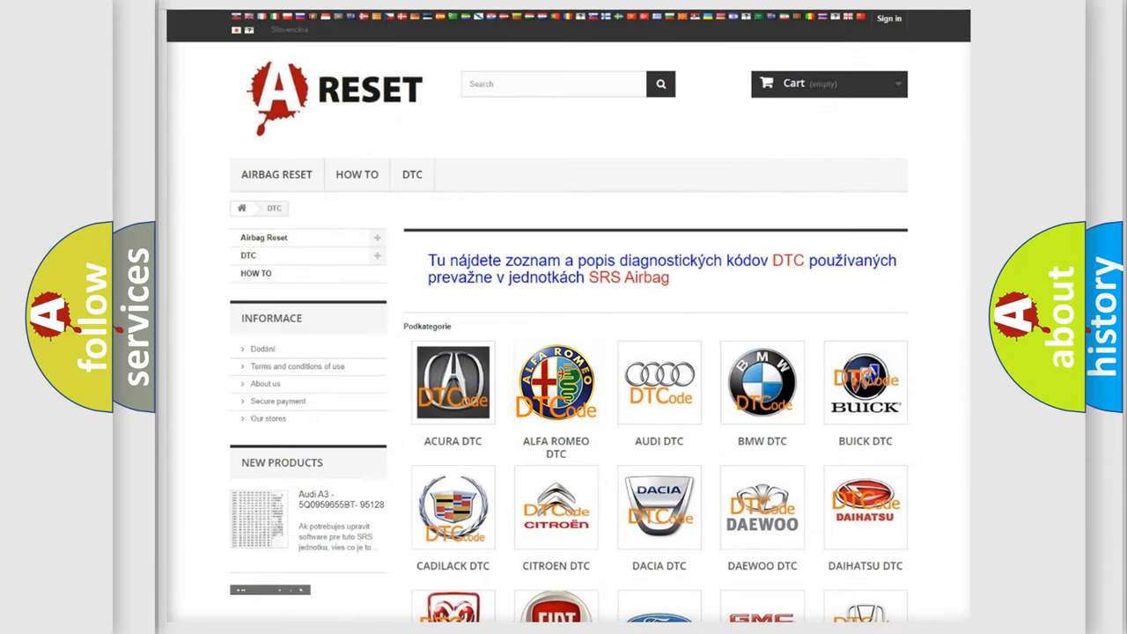
{"action": "left_click", "coordinate": [555, 381]}
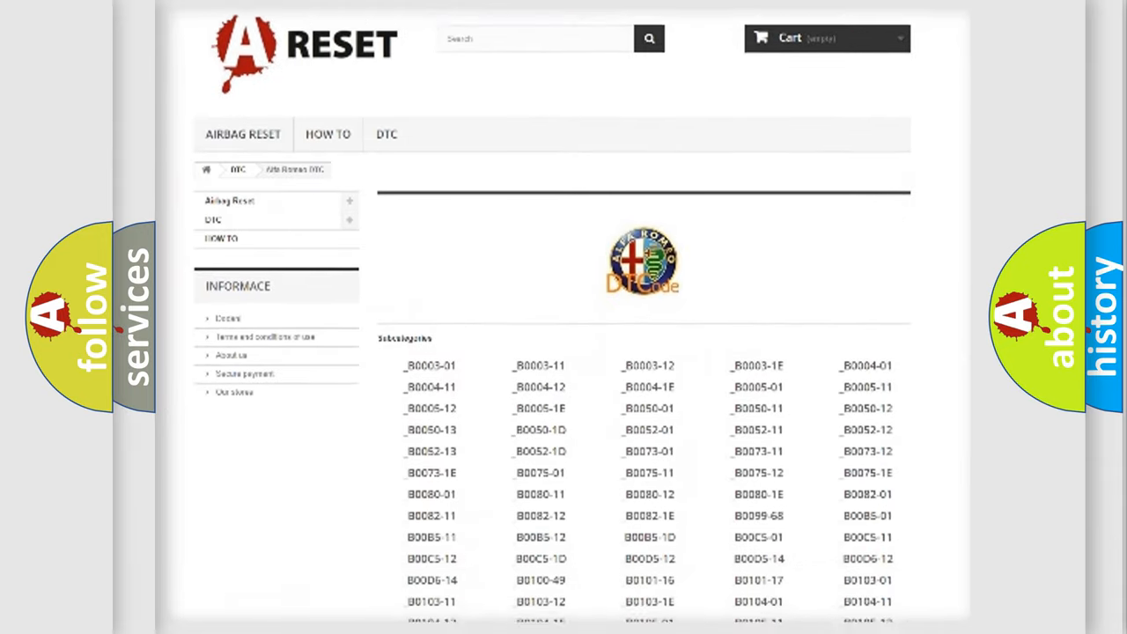
{"action": "scroll", "scroll_direction": "down", "scroll_amount": 3}
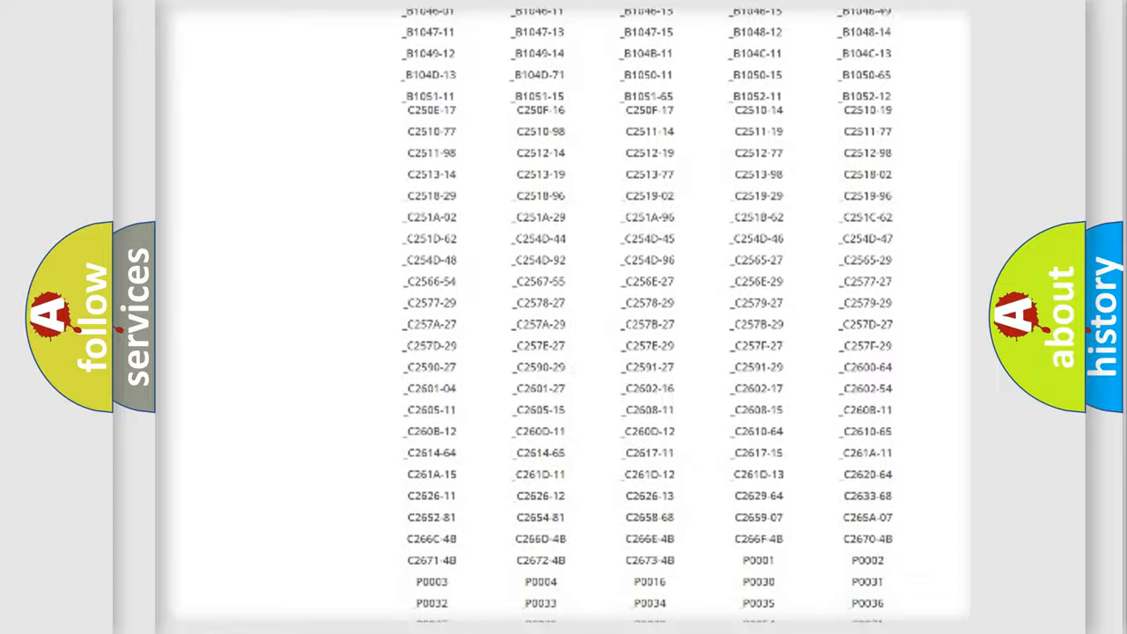
{"action": "scroll", "scroll_direction": "up", "scroll_amount": 3}
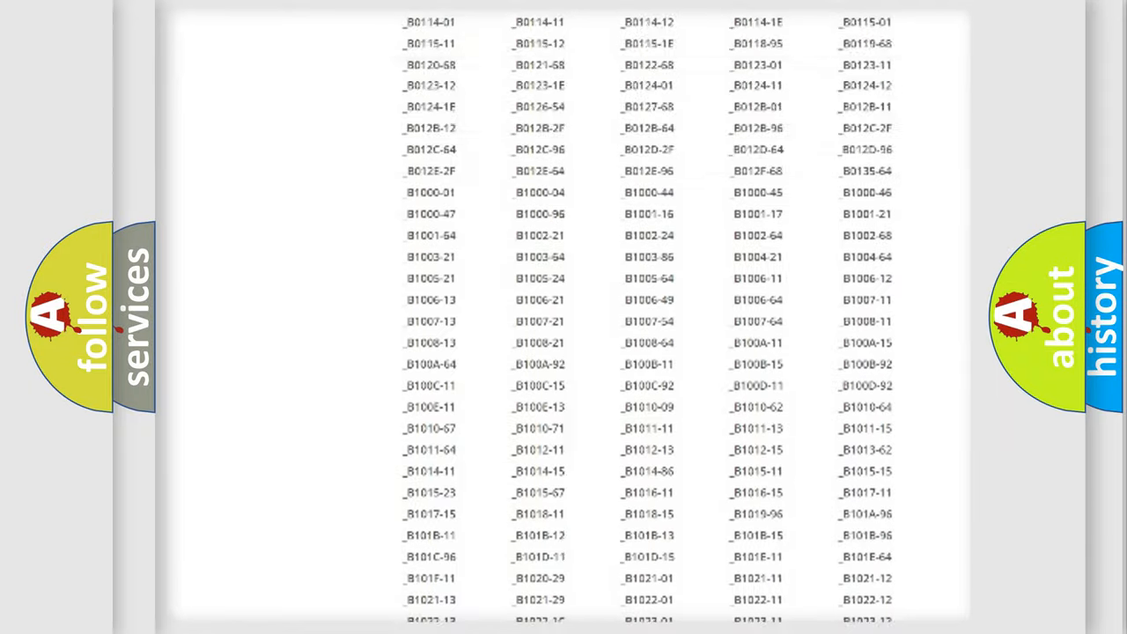
{"action": "scroll", "scroll_direction": "up", "scroll_amount": 3}
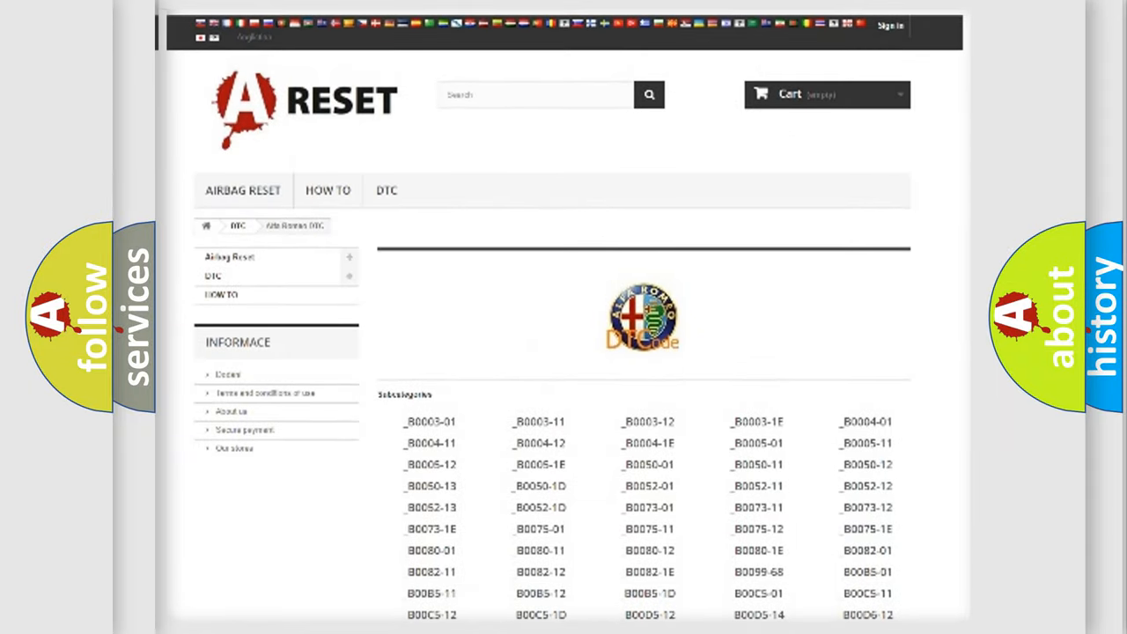